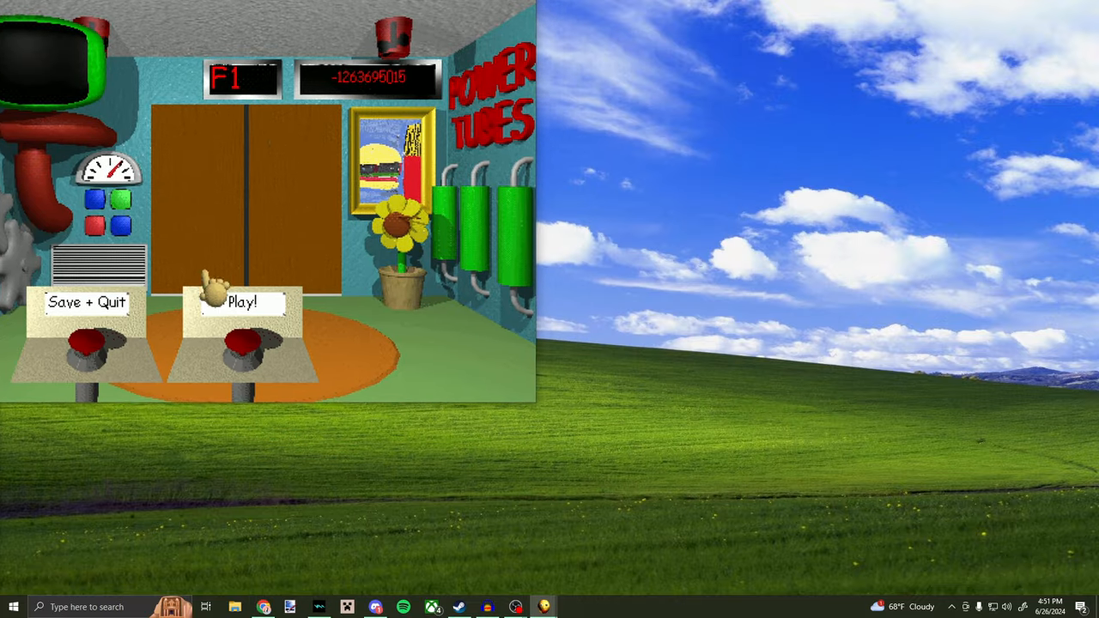
# Step: Start the first floor from the elevator screen via Play!
pyautogui.click(244, 302)
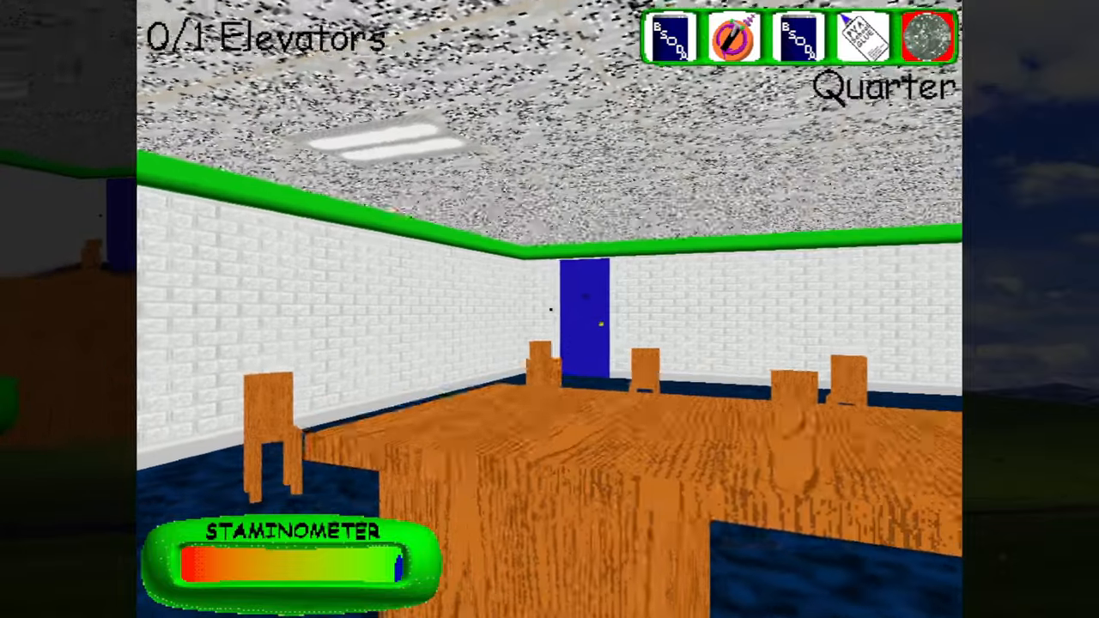
pyautogui.moveTo(550, 309)
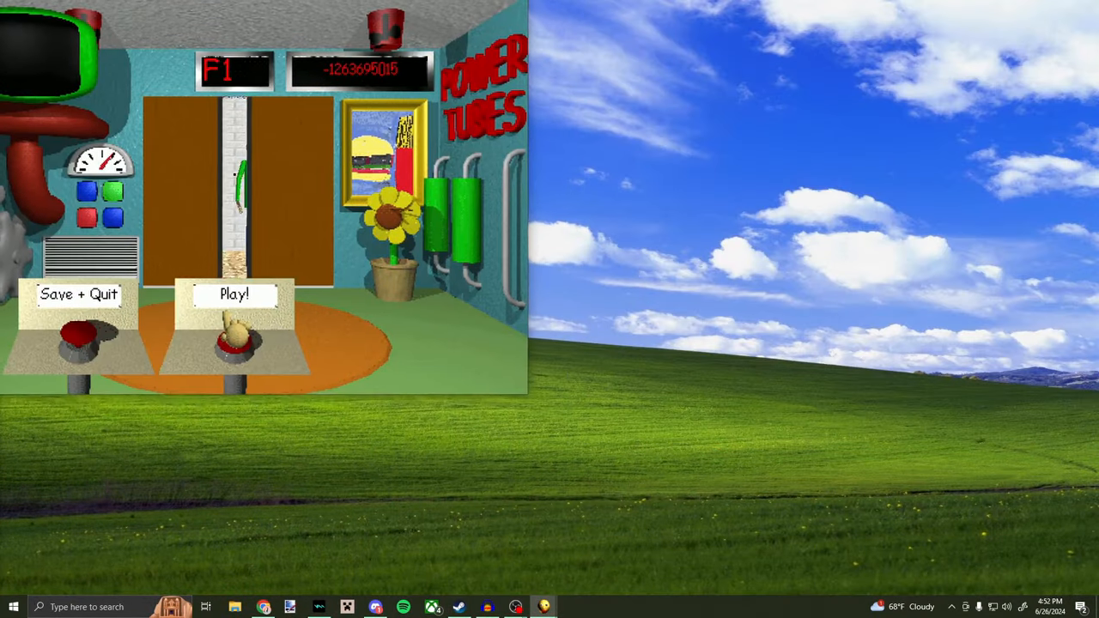
# Step: Start the next floor from the elevator and play it through to reach F2
pyautogui.click(233, 294)
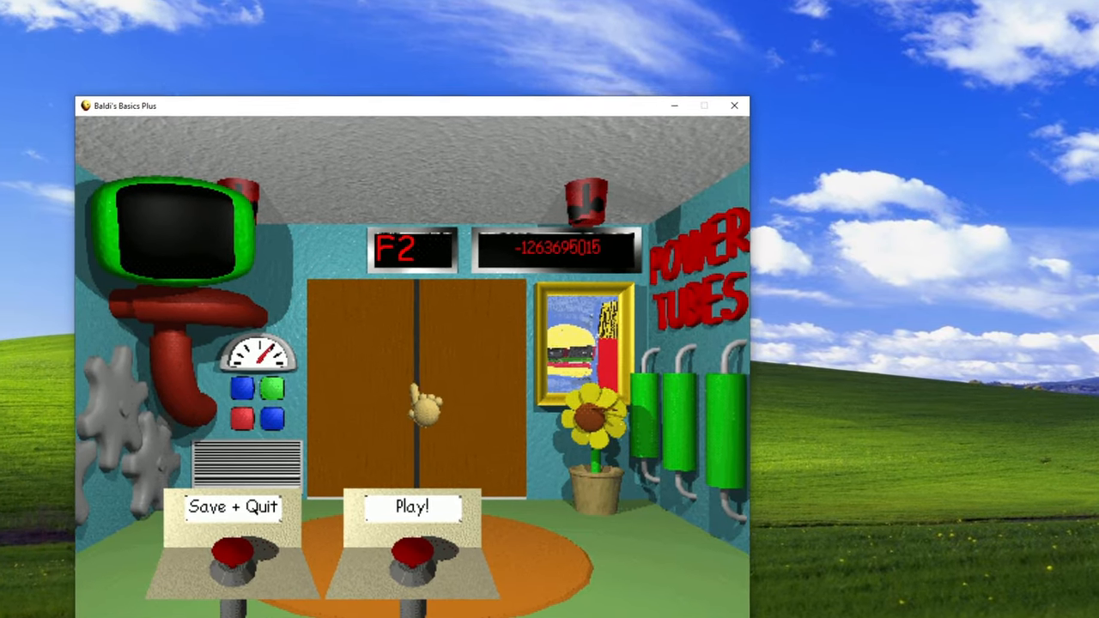
# Step: Start floor F2 and play the camping field trip, feeding bonfires to earn stars
pyautogui.click(408, 508)
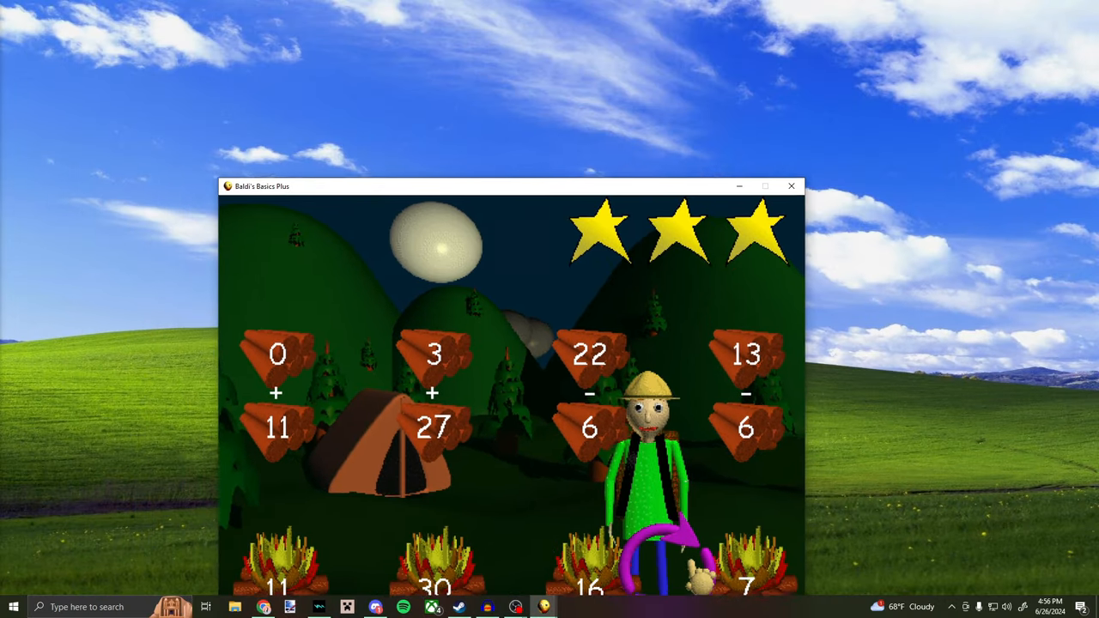
pyautogui.moveTo(511, 186); pyautogui.dragTo(721, 80)
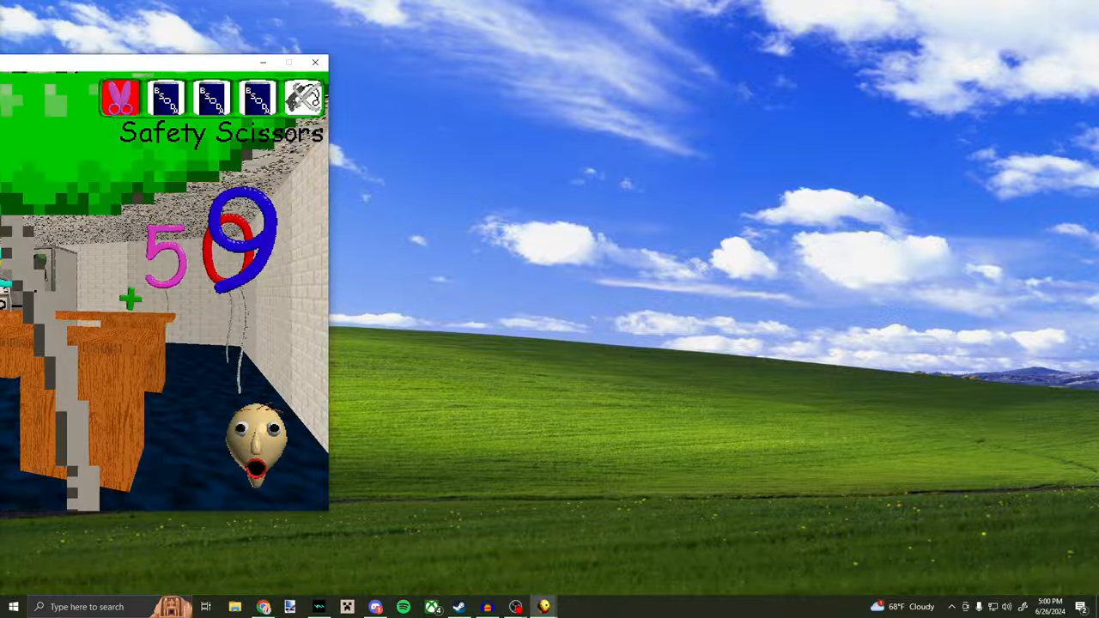
pyautogui.click(289, 62)
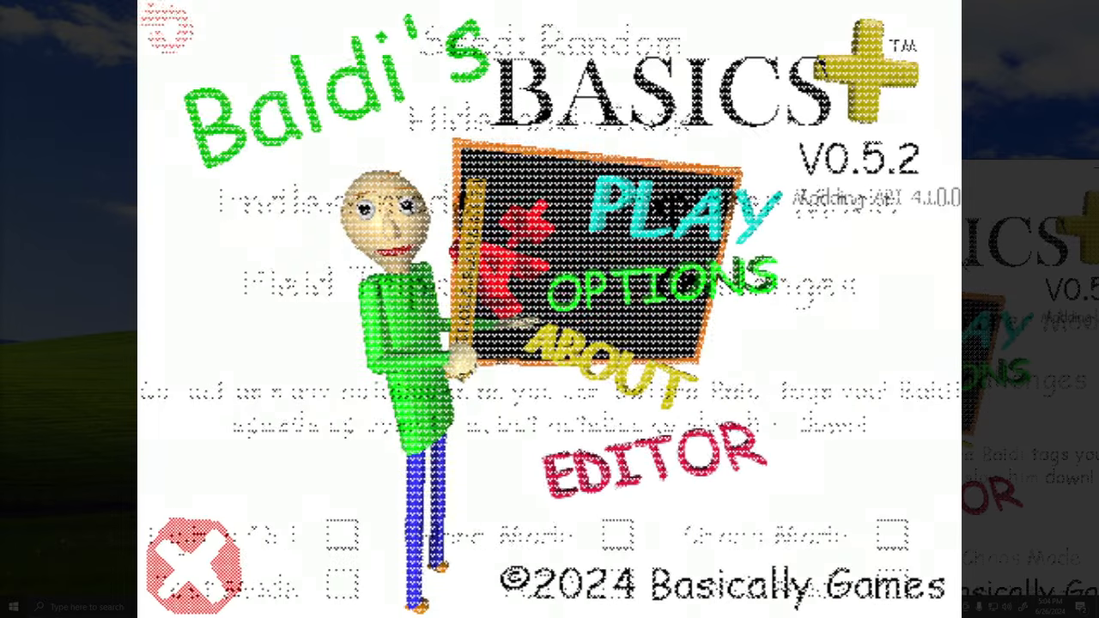
# Step: Open Options from the main menu to show the General Settings page
pyautogui.click(644, 292)
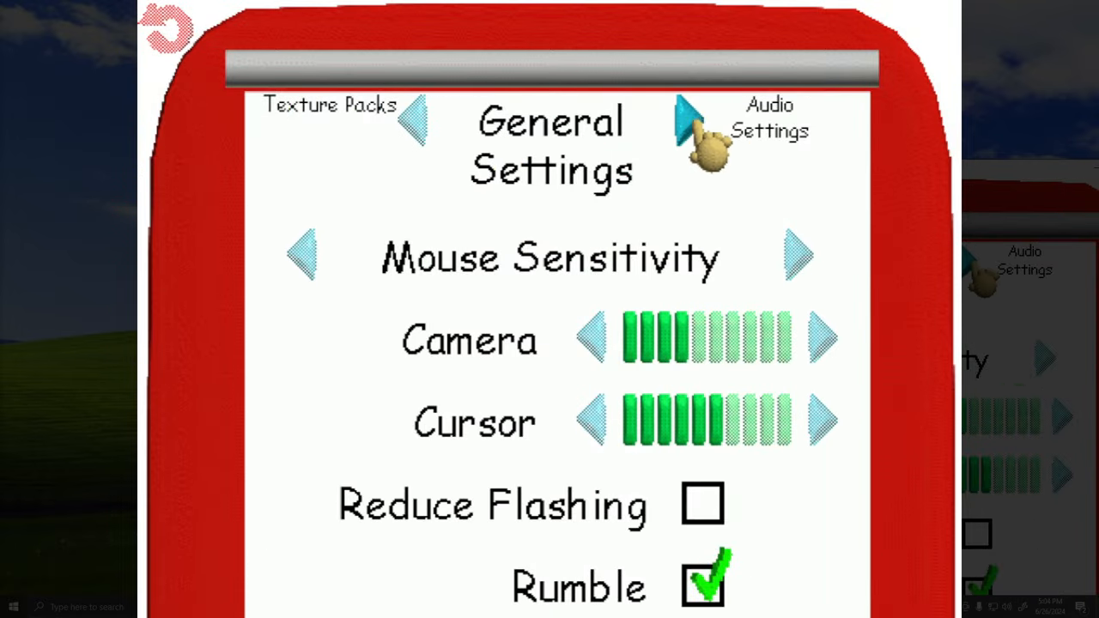